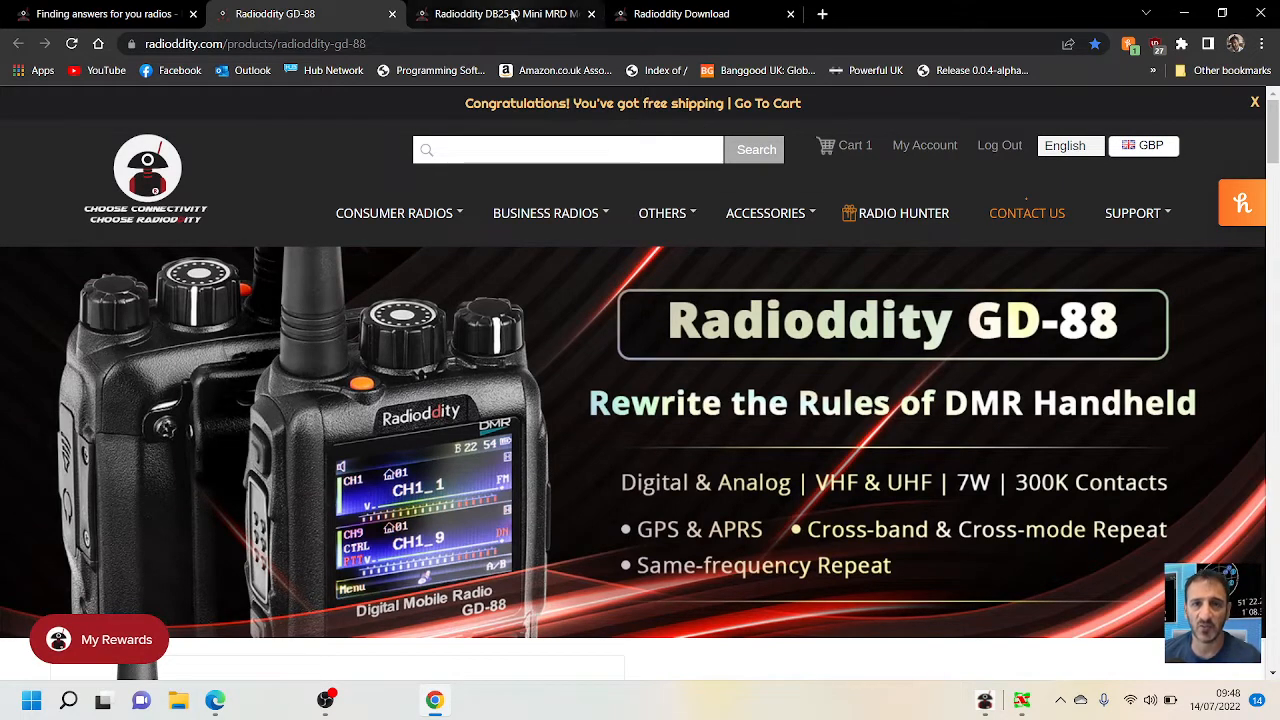
Step: Move from the DB25-D page to the Radioddity download page and scroll to the Analog Series
click(500, 14)
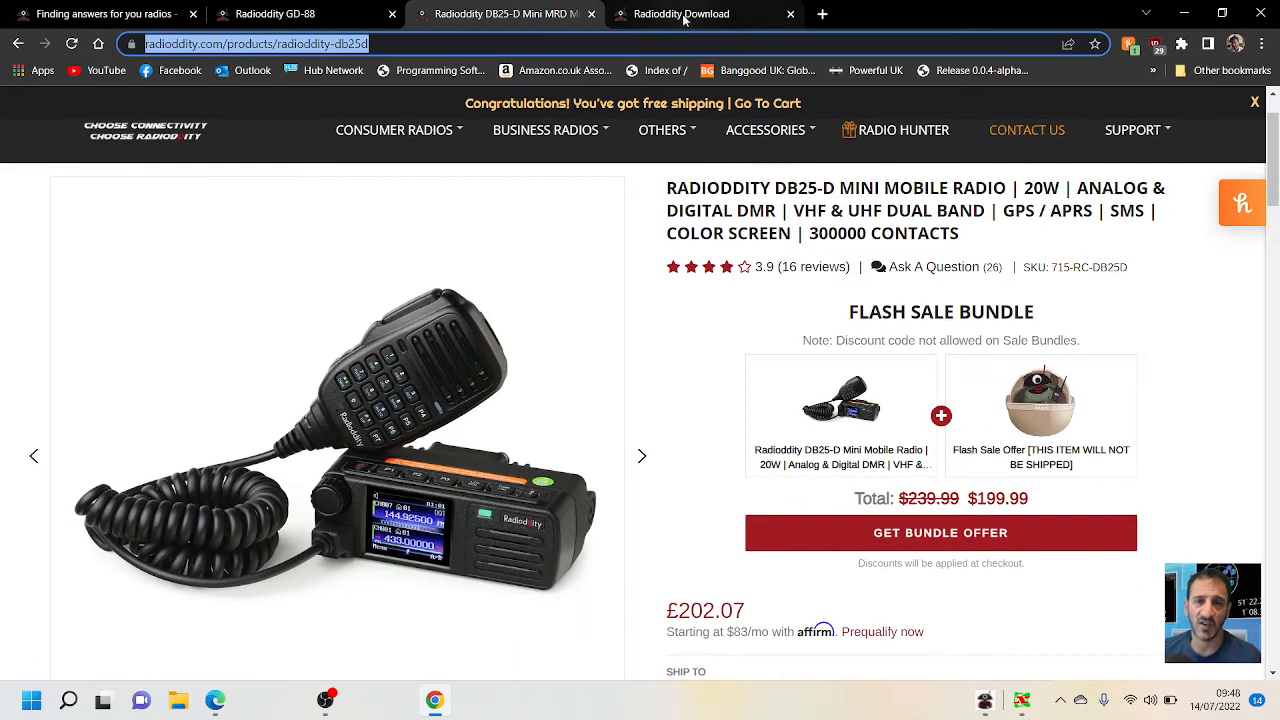
click(695, 14)
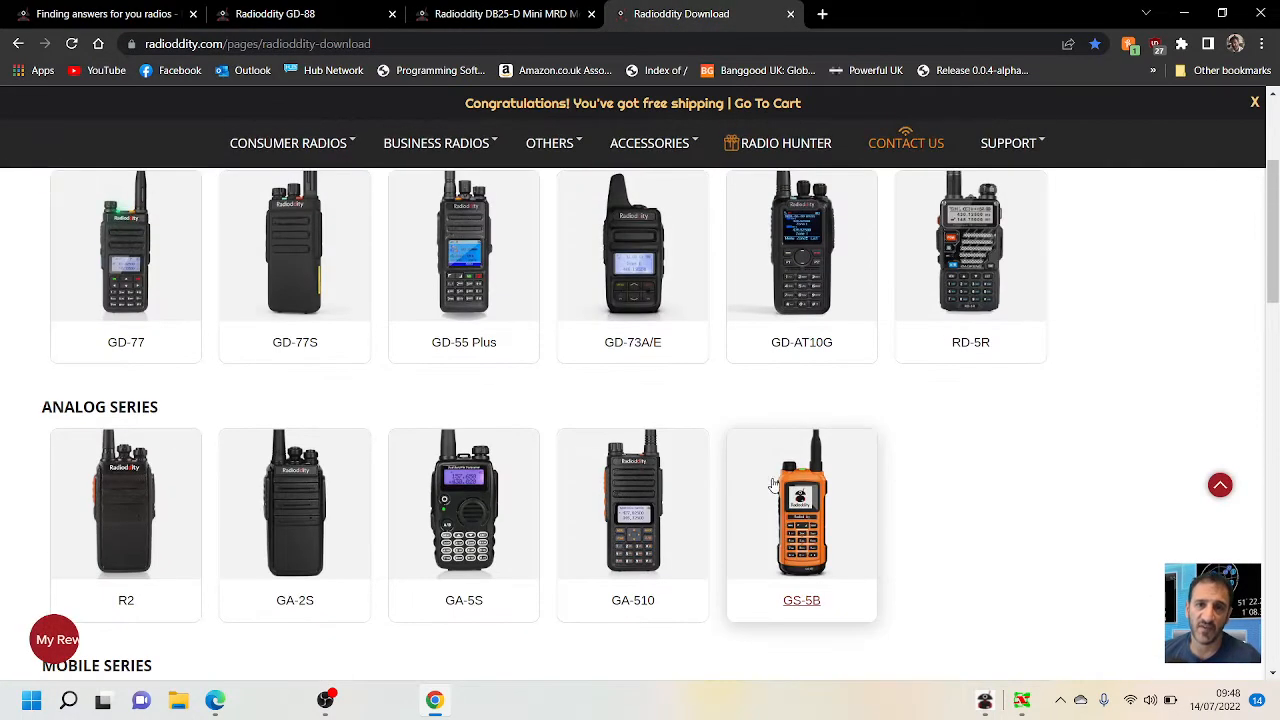
scroll(down, 3)
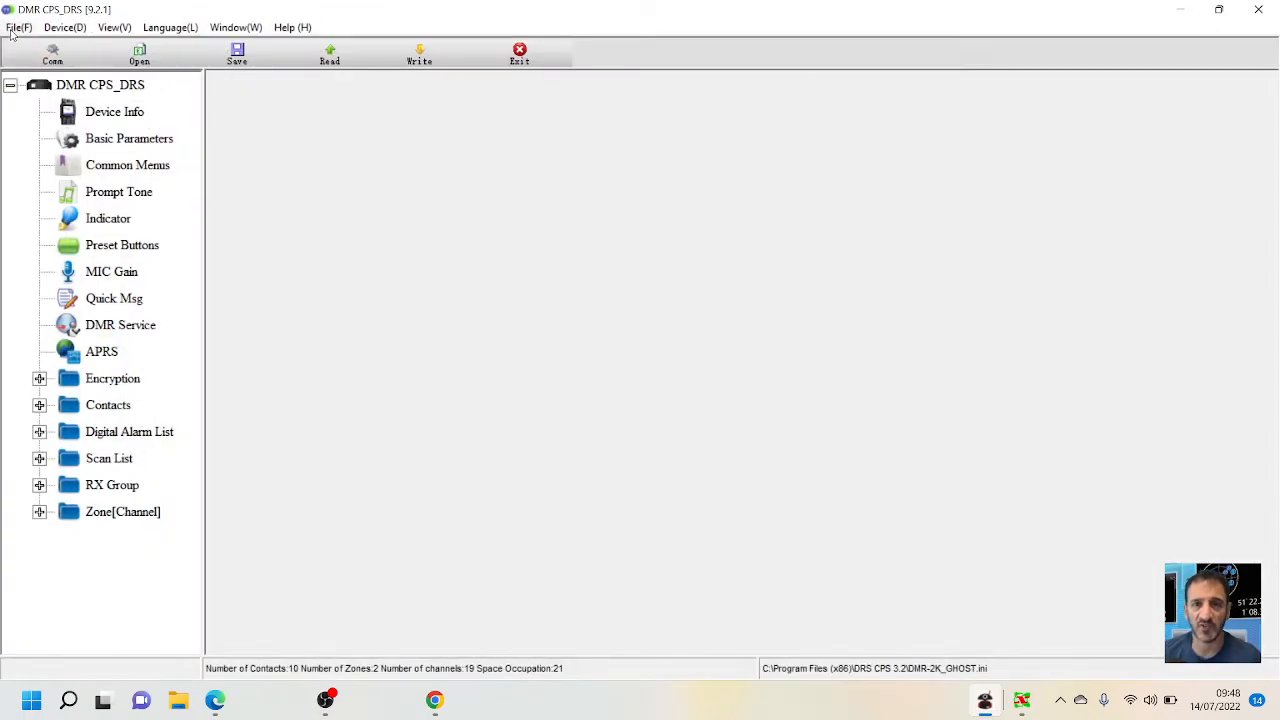
Step: Choose Device > Comm to bring up the COM port connection panel
click(65, 25)
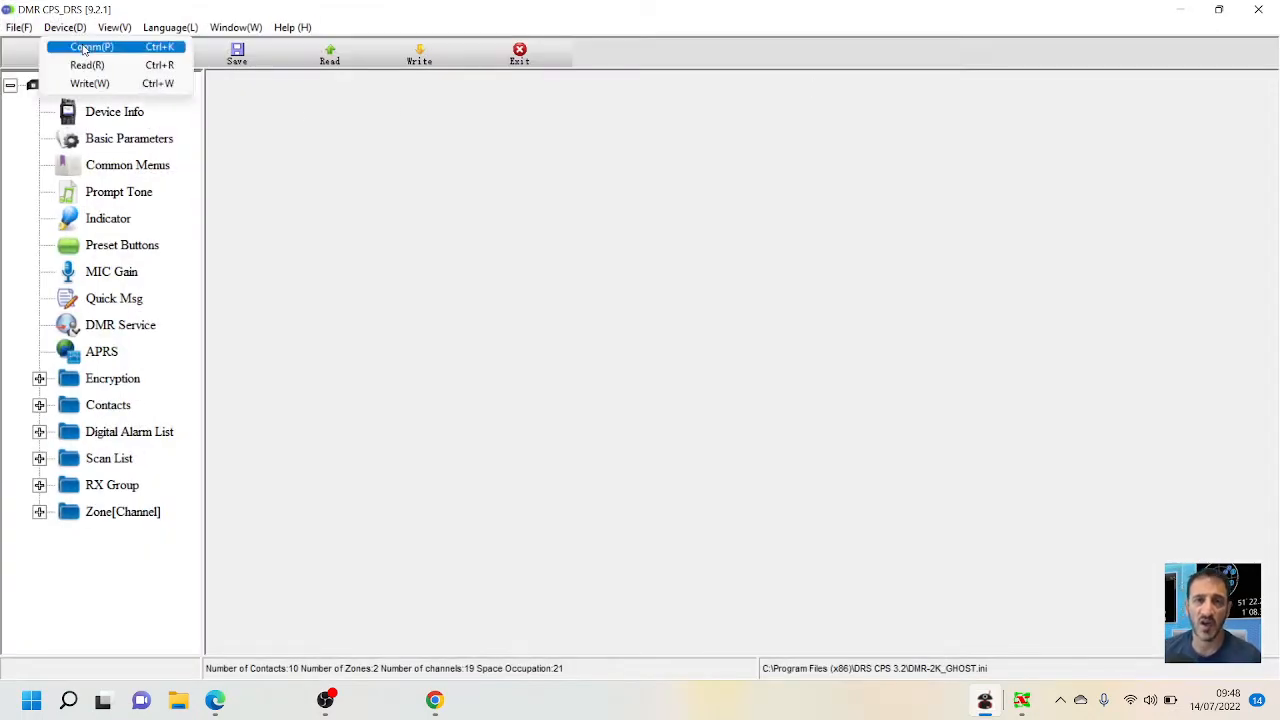
click(95, 47)
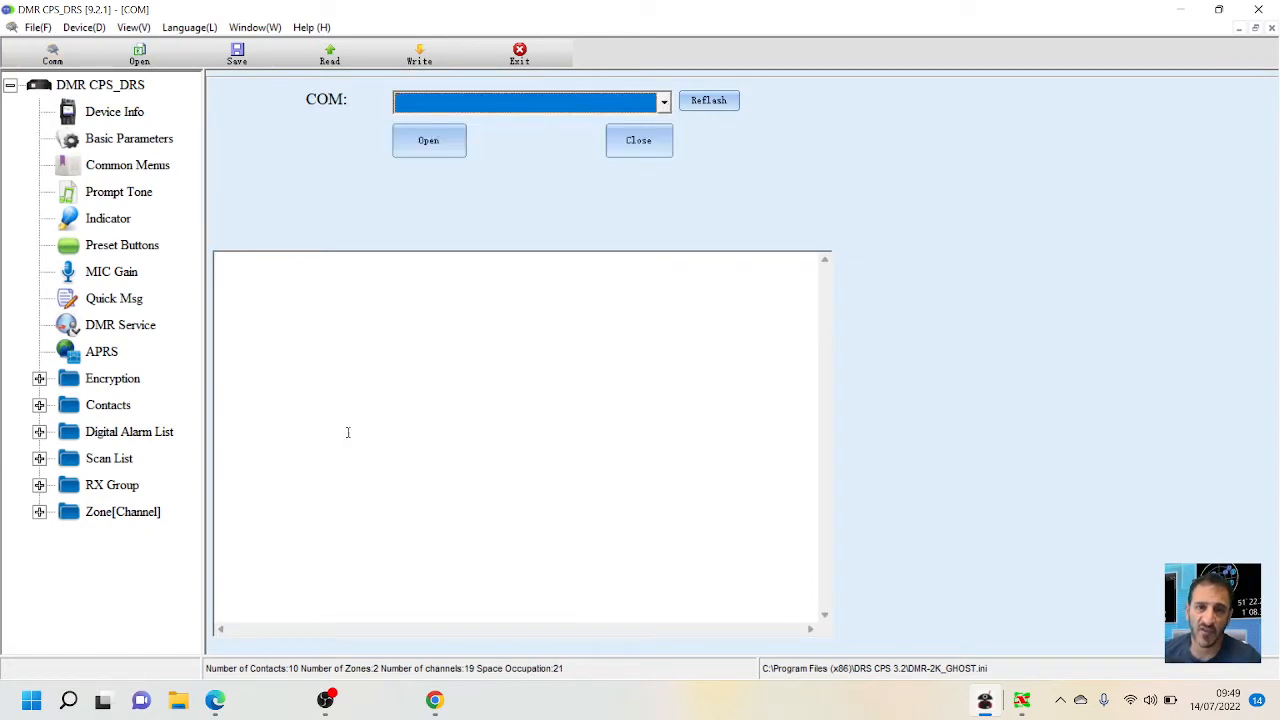
right_click(35, 697)
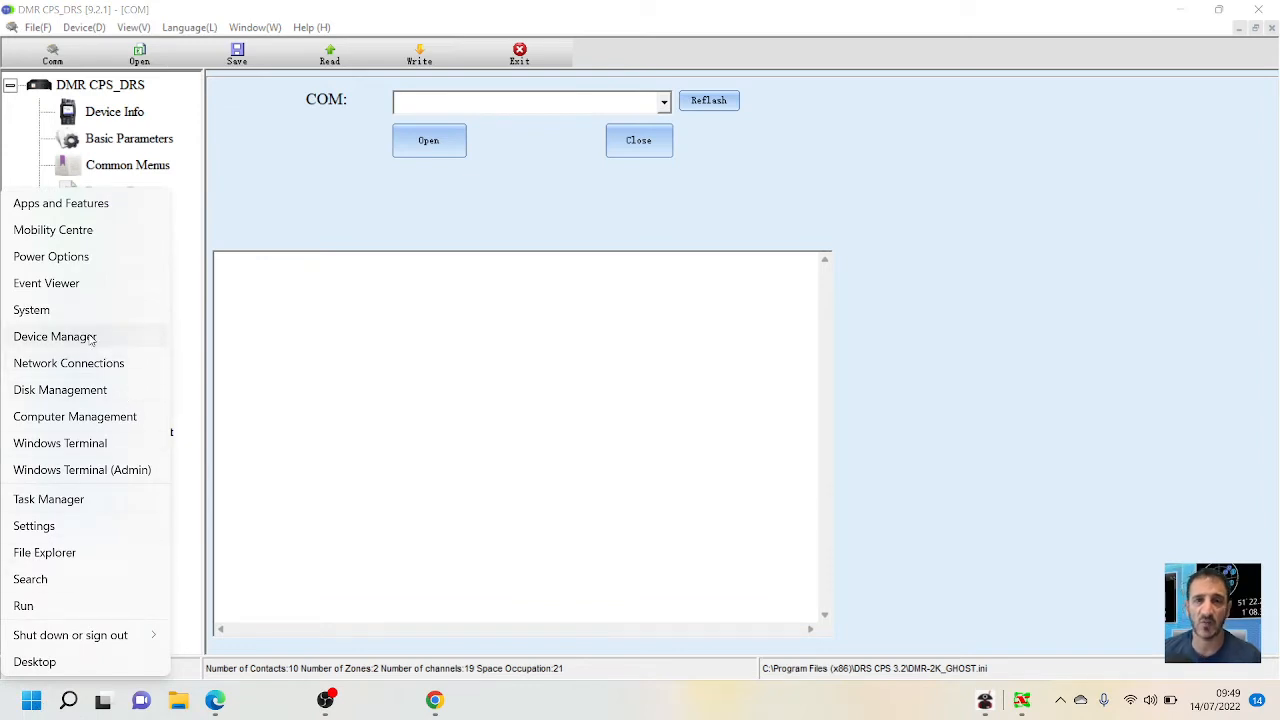
click(55, 336)
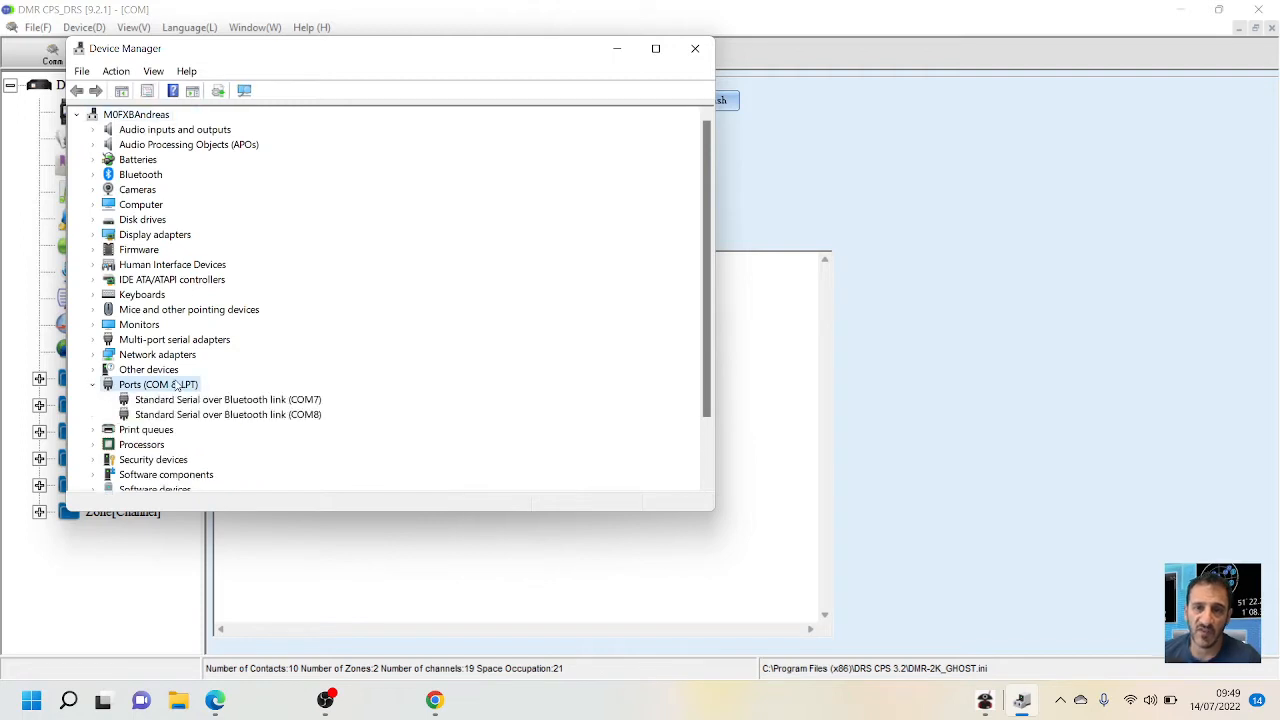
mouse_move(695, 48)
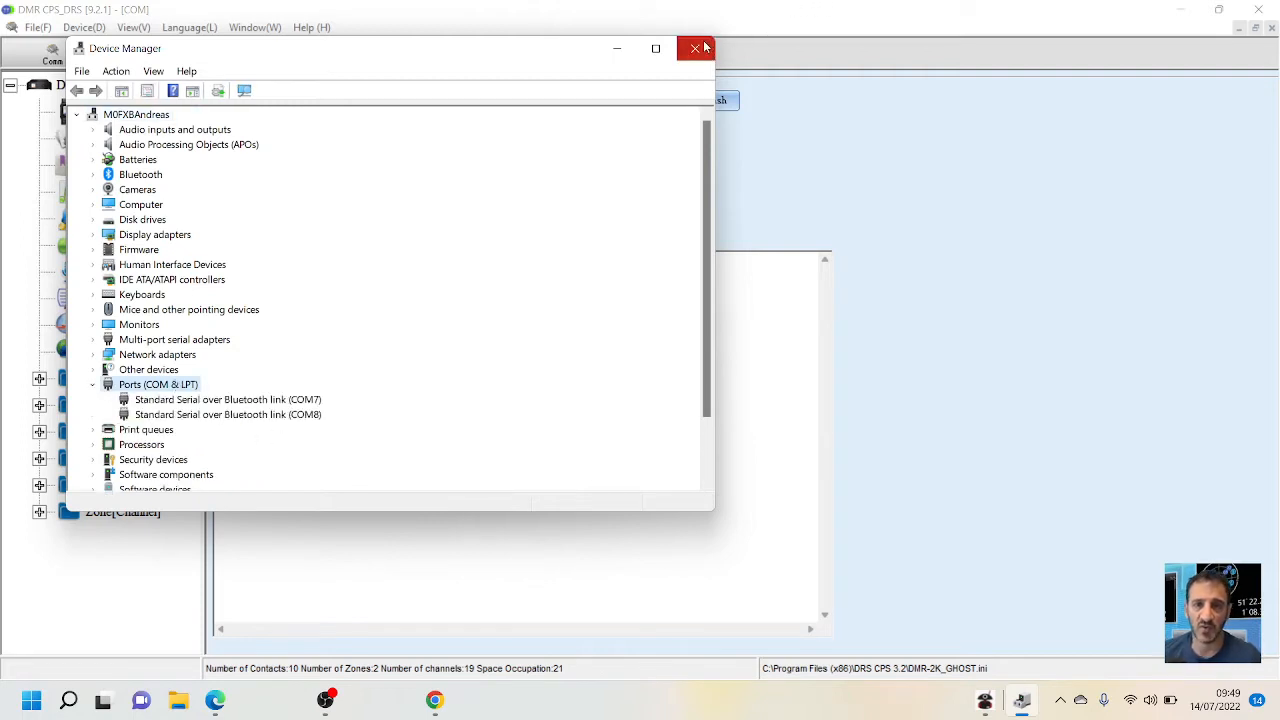
click(691, 48)
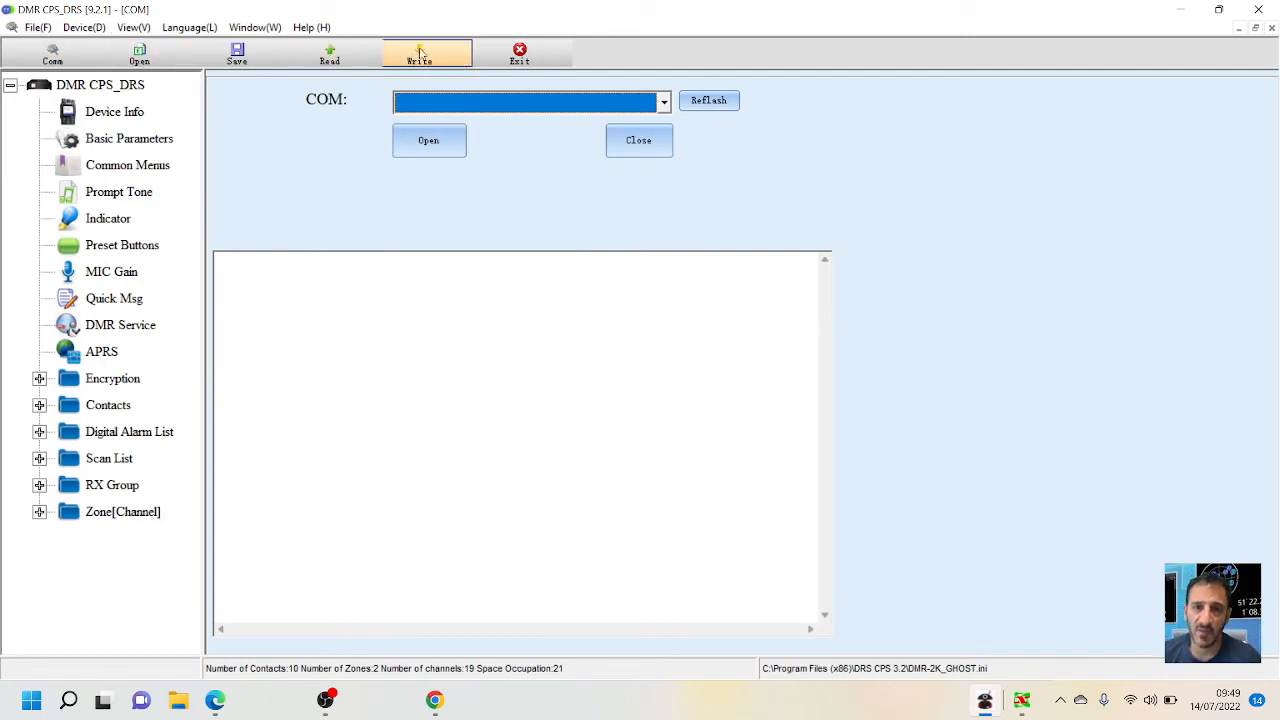
click(31, 23)
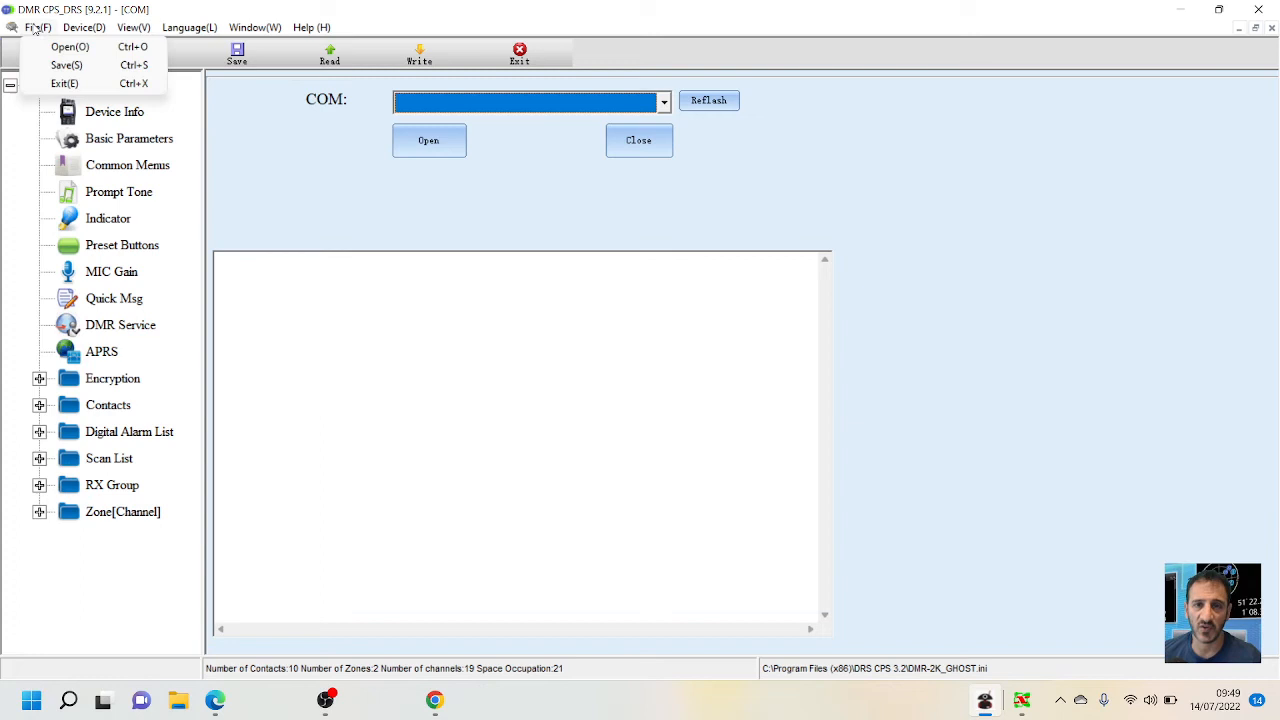
click(135, 18)
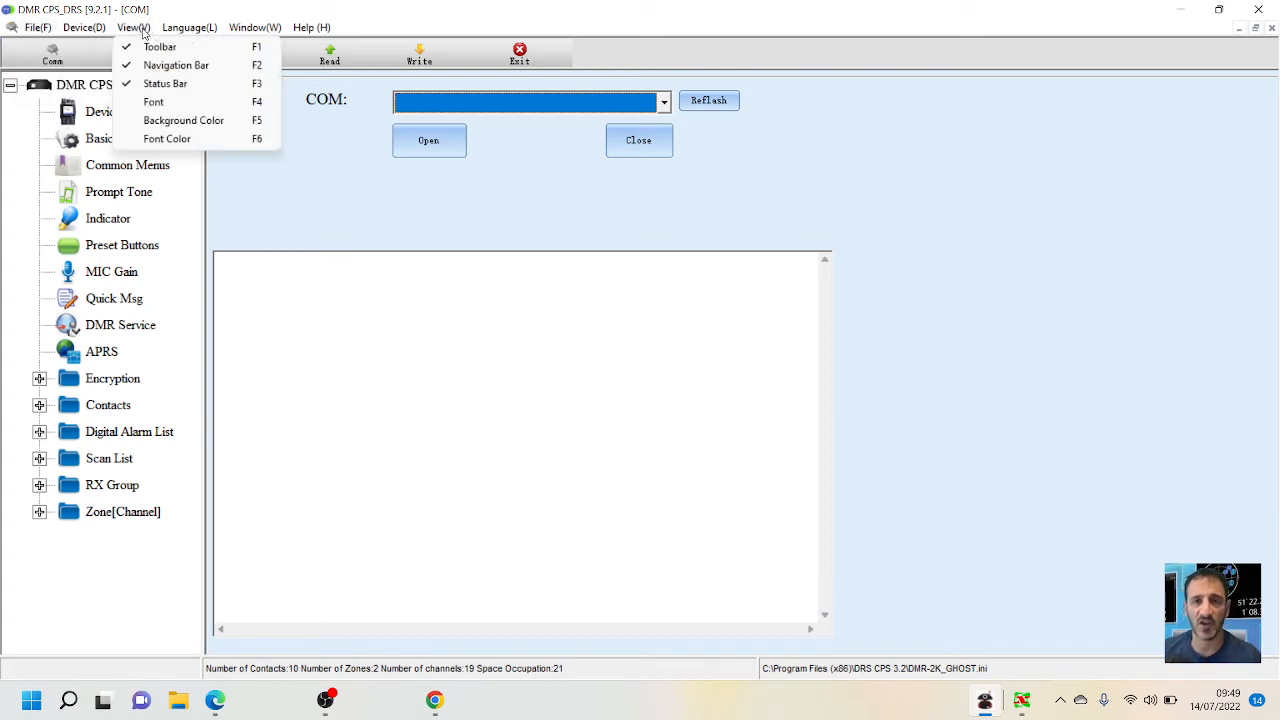
click(258, 27)
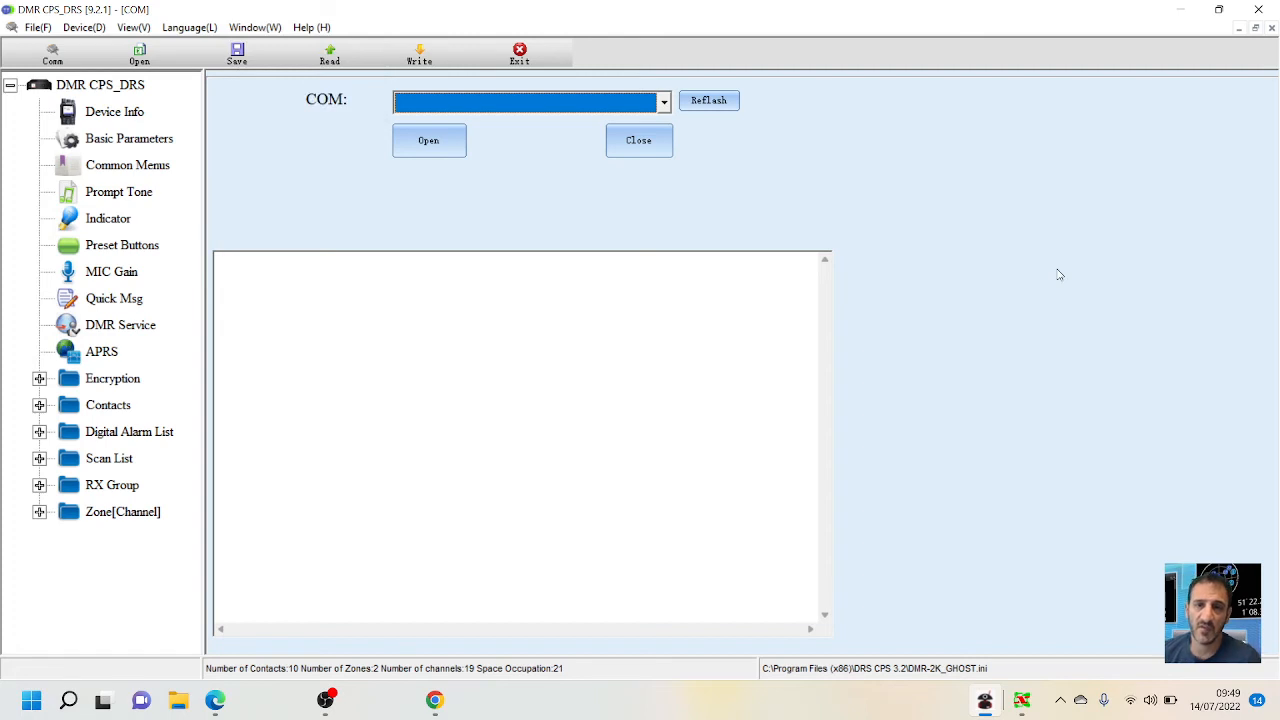
mouse_move(1141, 187)
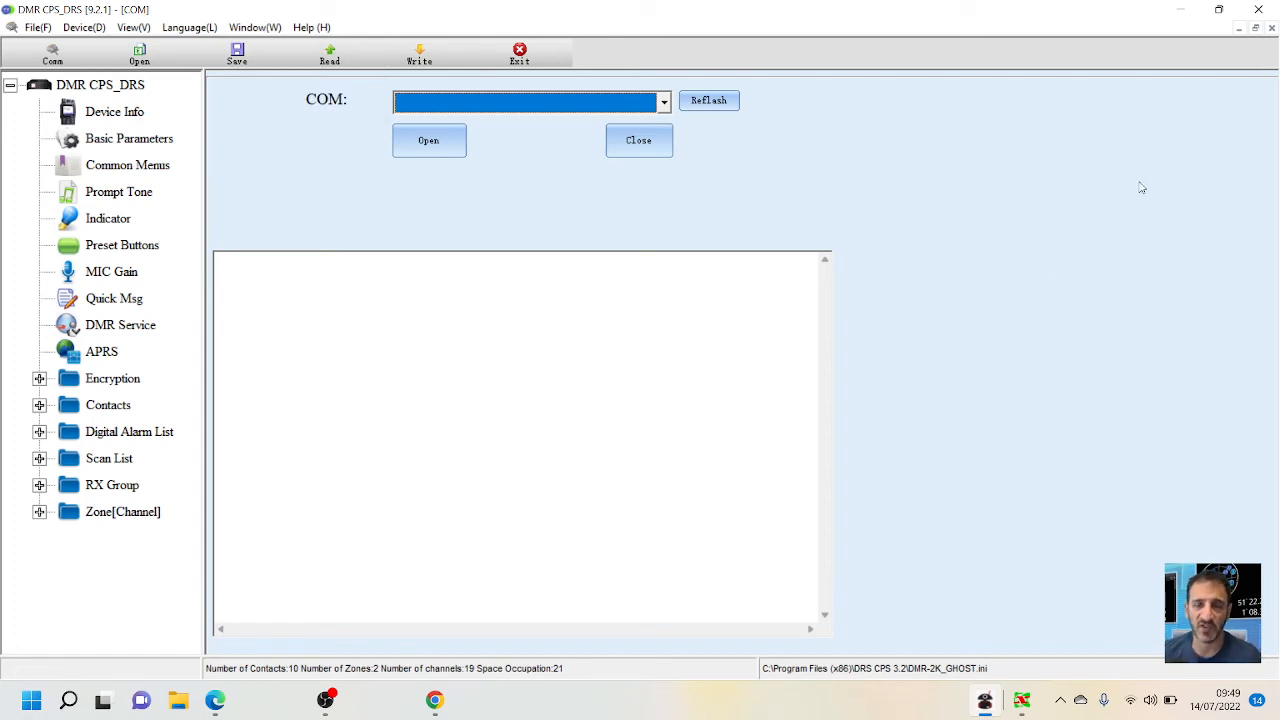